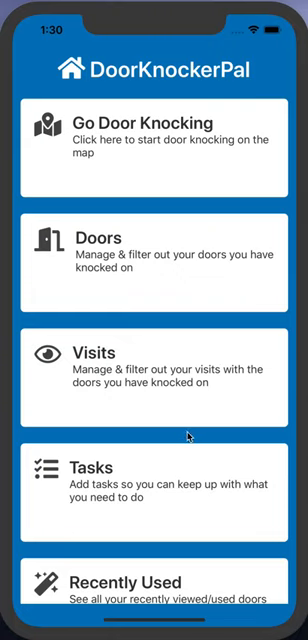
mouse_move(186, 438)
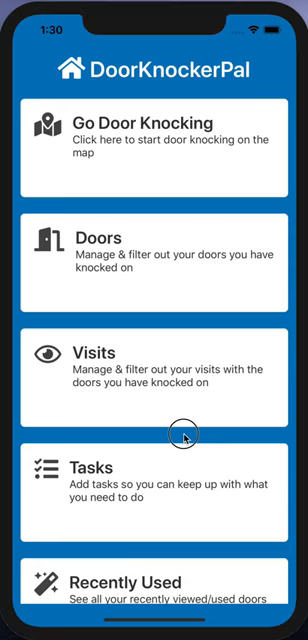
Step: Open the Team Invites card under Admin Console on the home menu
scroll("down", 3)
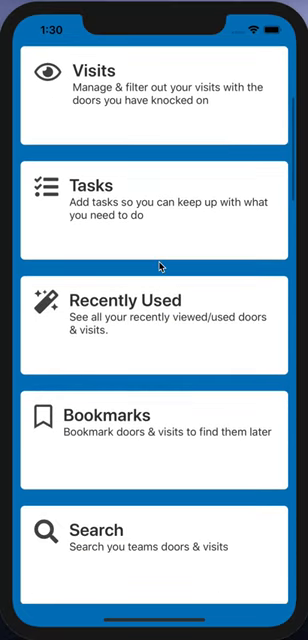
scroll("down", 3)
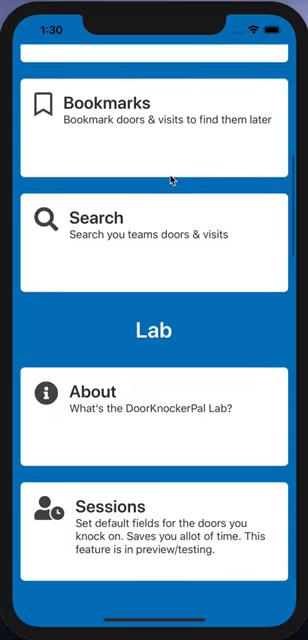
scroll("down", 3)
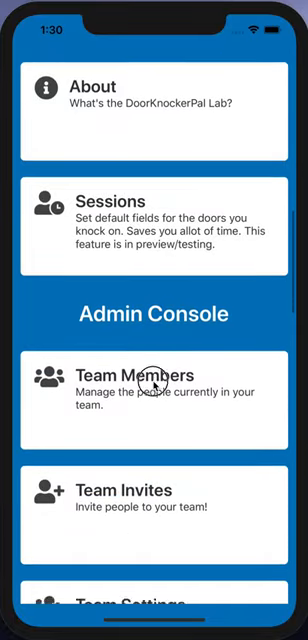
scroll("down", 3)
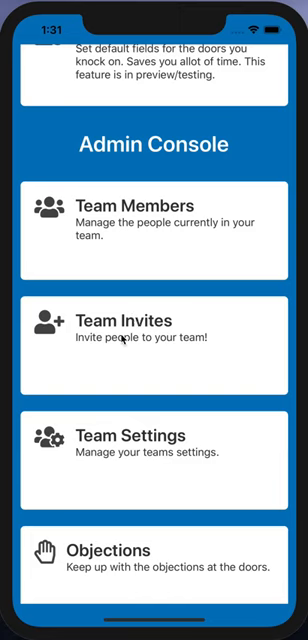
left_click(154, 328)
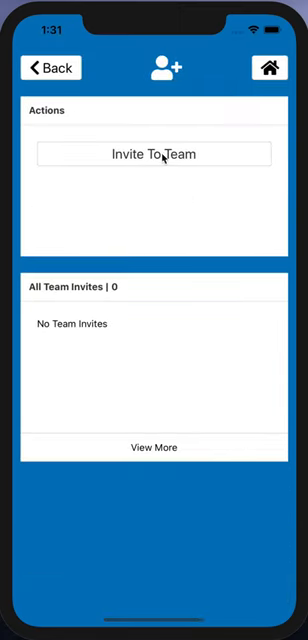
left_click(153, 153)
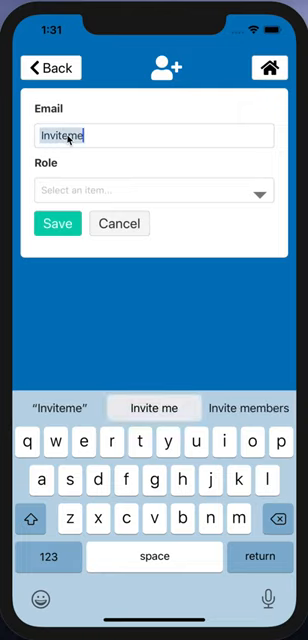
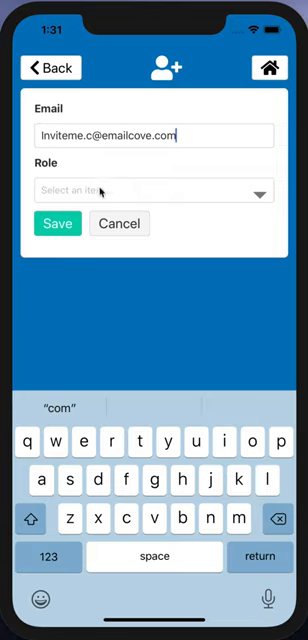
Step: Pick Mod as the invite's role in the Role picker
left_click(150, 191)
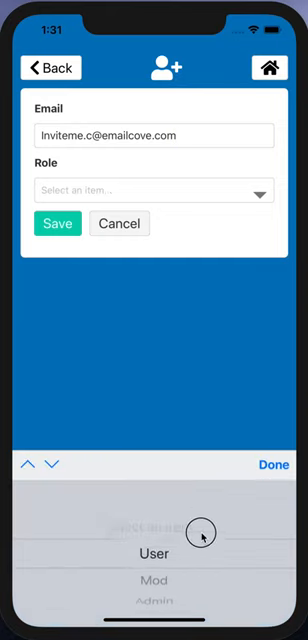
scroll("down", 3)
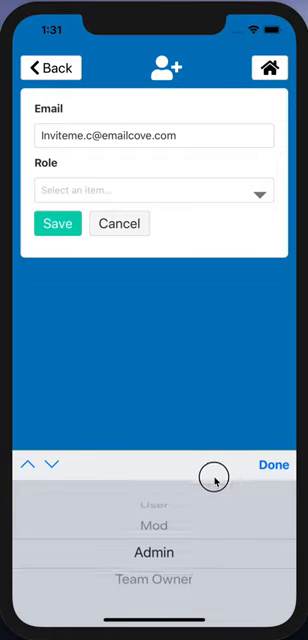
scroll("down", 3)
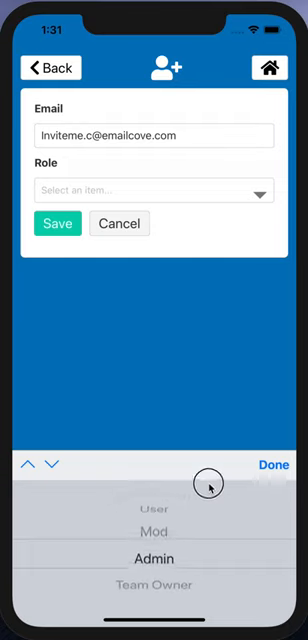
scroll("down", 3)
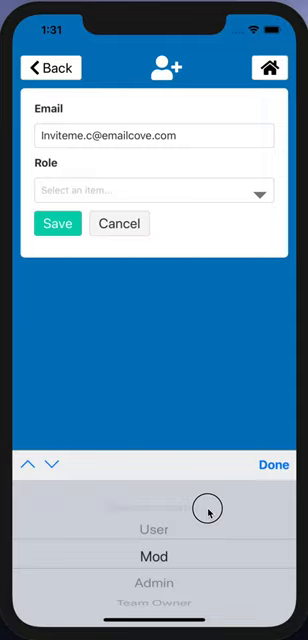
left_click(274, 465)
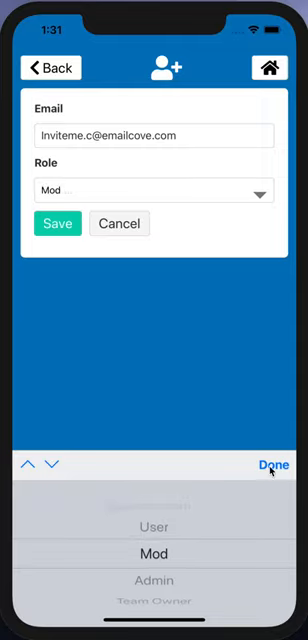
left_click(273, 465)
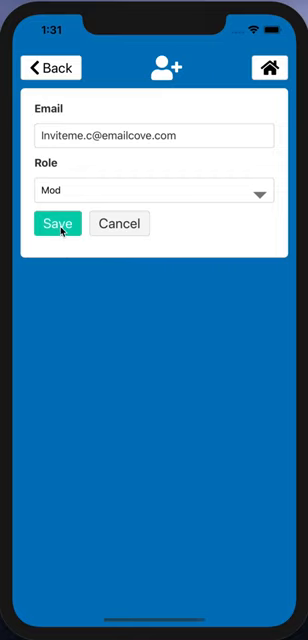
Step: Reconfirm the Mod role, save the invite, and refresh the invites list
left_click(153, 189)
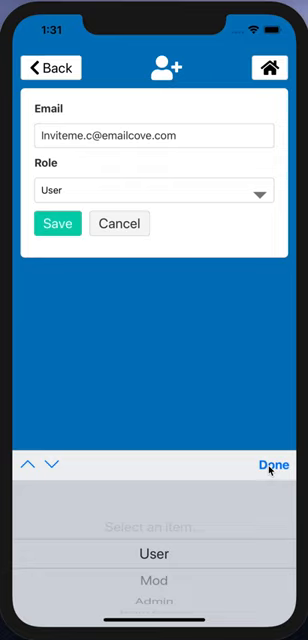
left_click(269, 465)
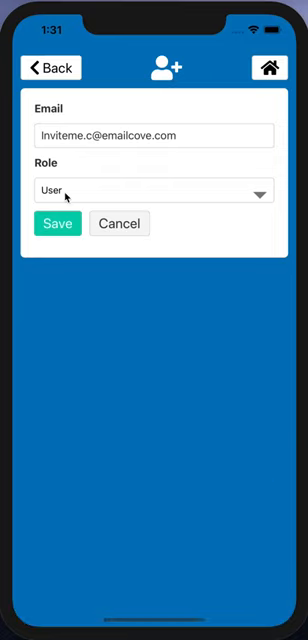
left_click(153, 190)
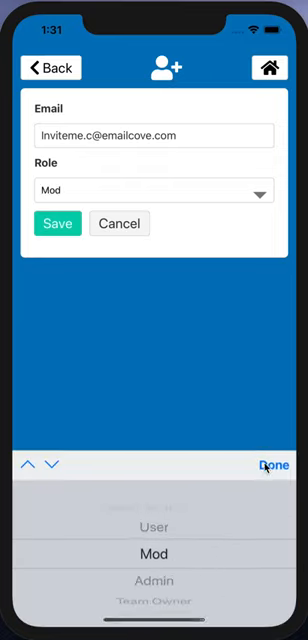
left_click(269, 465)
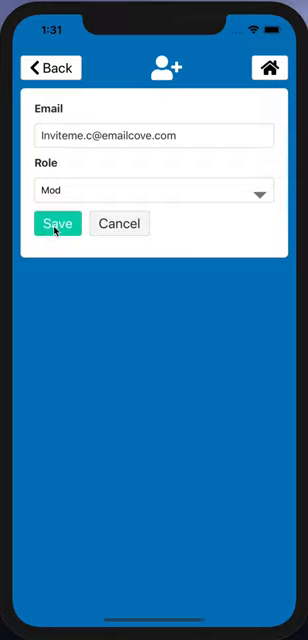
left_click(57, 223)
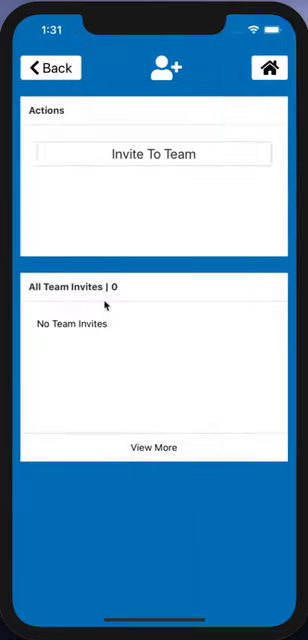
left_click(152, 153)
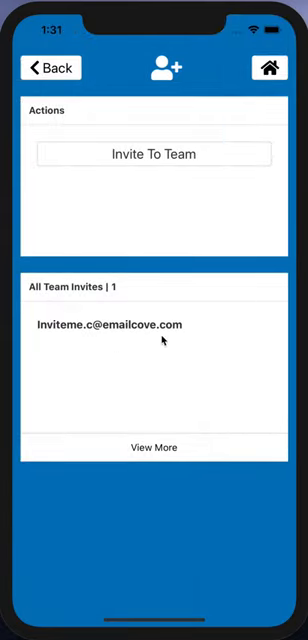